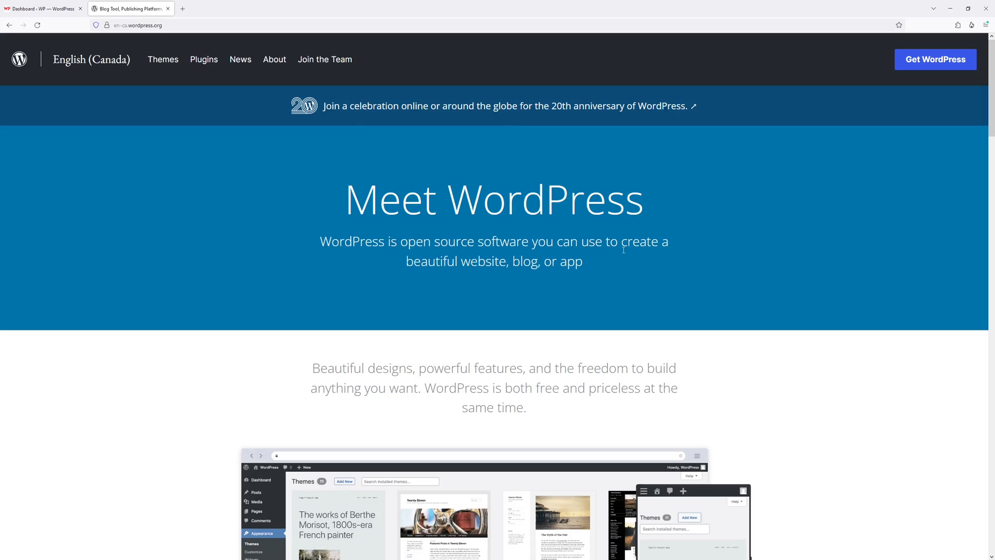
pyautogui.moveTo(324, 59)
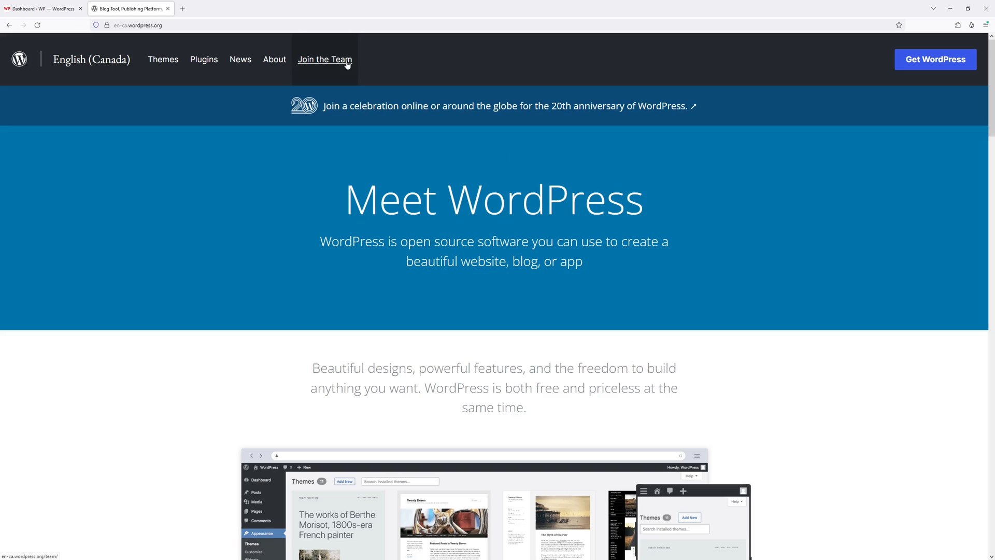
pyautogui.moveTo(348, 120)
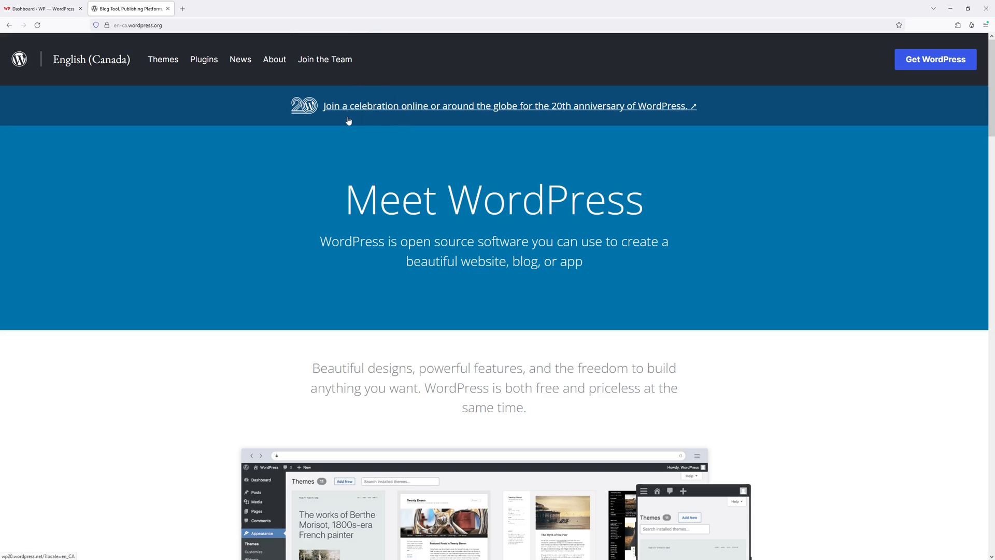
pyautogui.moveTo(175, 83)
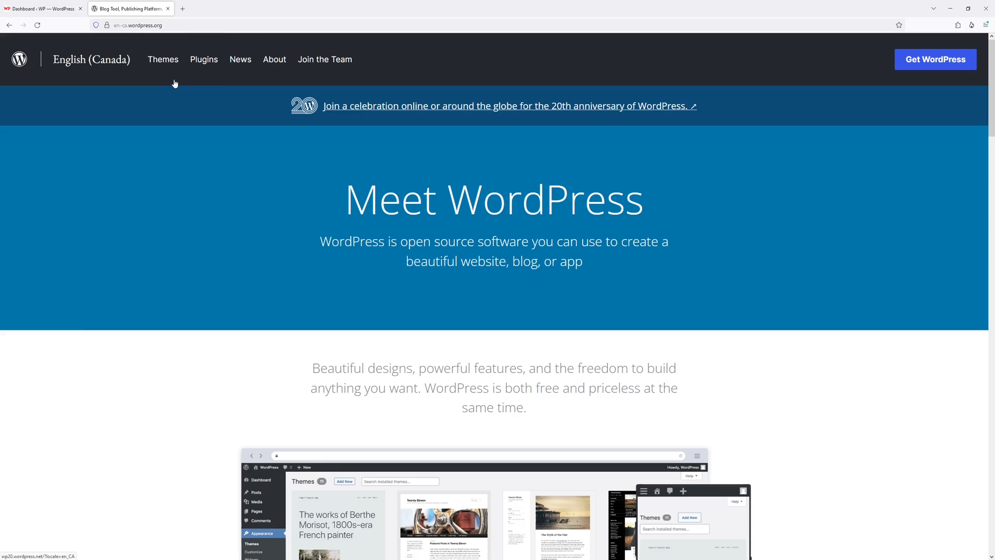
# Search the WordPress.org plugin directory for 'wpforms'.
pyautogui.click(203, 60)
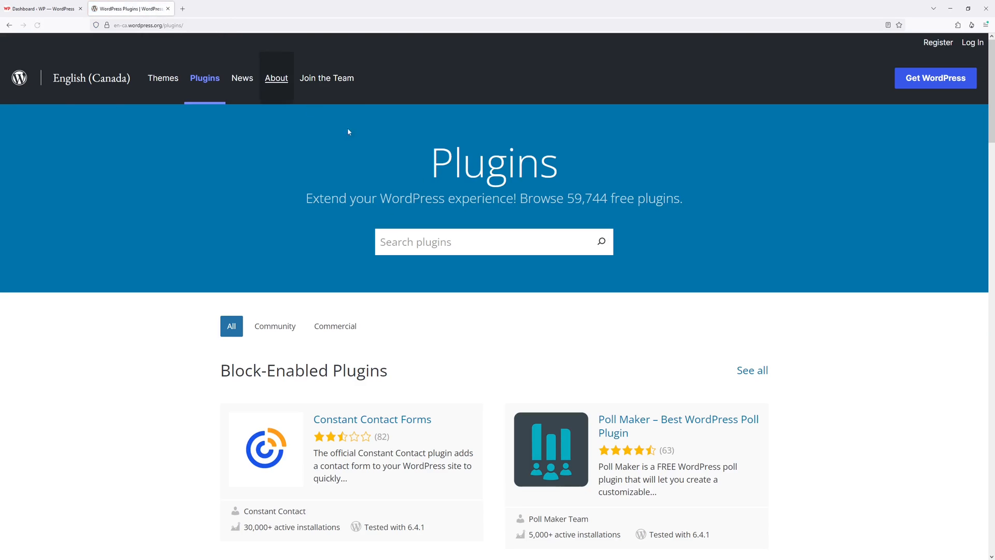
pyautogui.moveTo(407, 267)
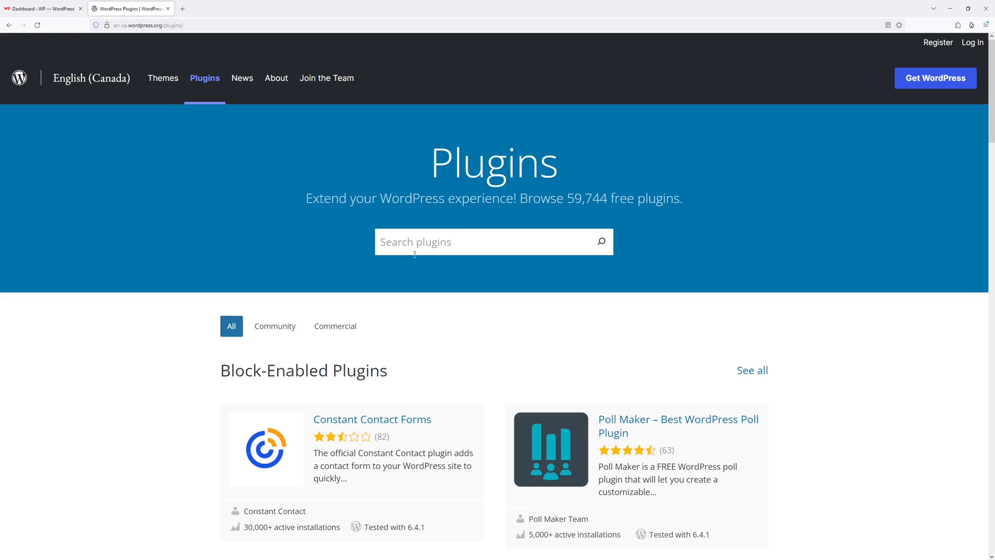
pyautogui.write('w')
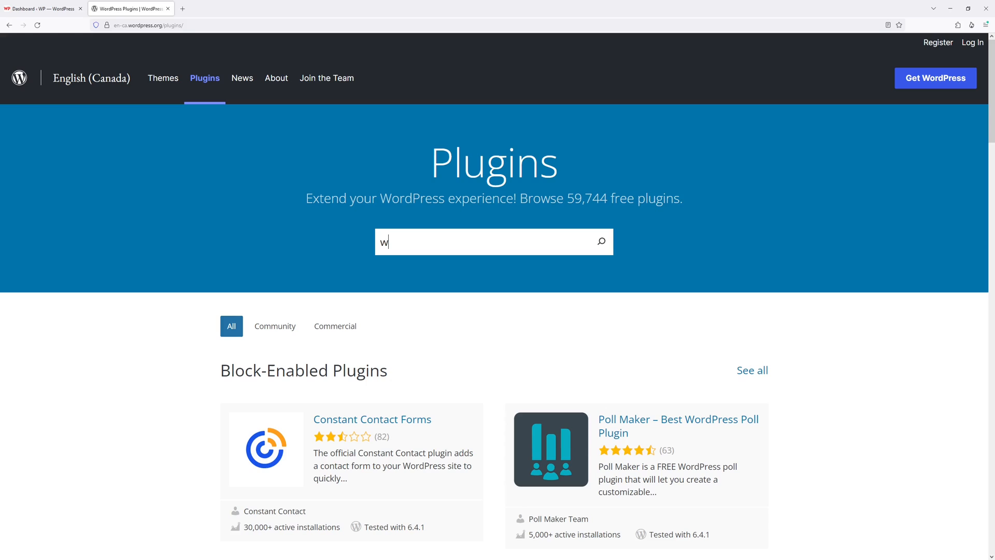
pyautogui.write('pforms')
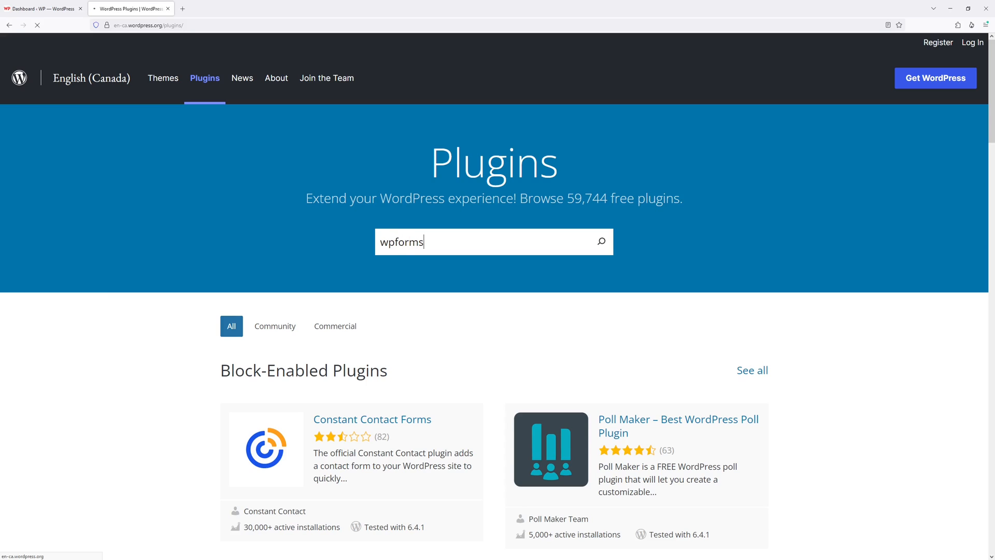
pyautogui.click(600, 241)
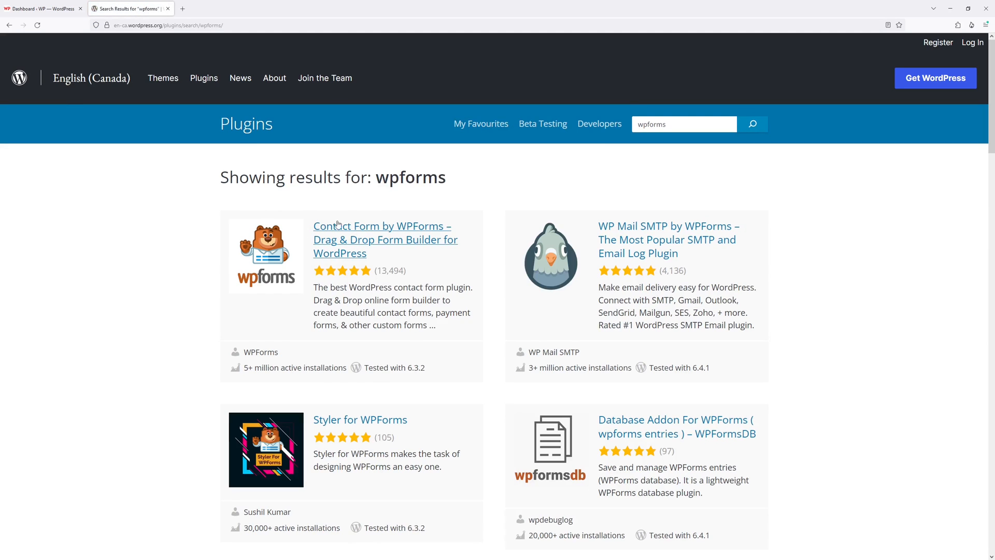
# Open the Contact Form by WPForms page, review version 1.8.4.1 details, and load Advanced View.
pyautogui.click(382, 226)
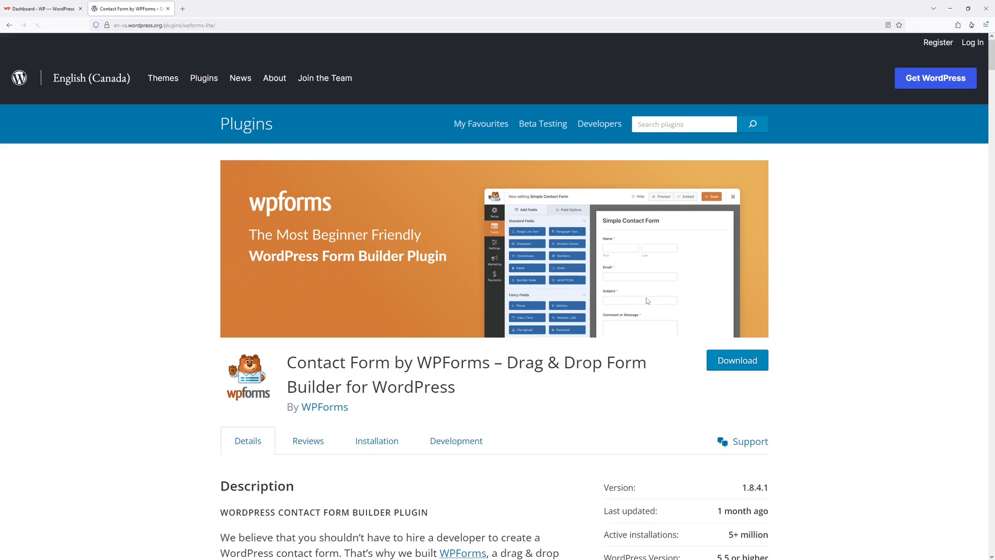
pyautogui.scroll(-3)
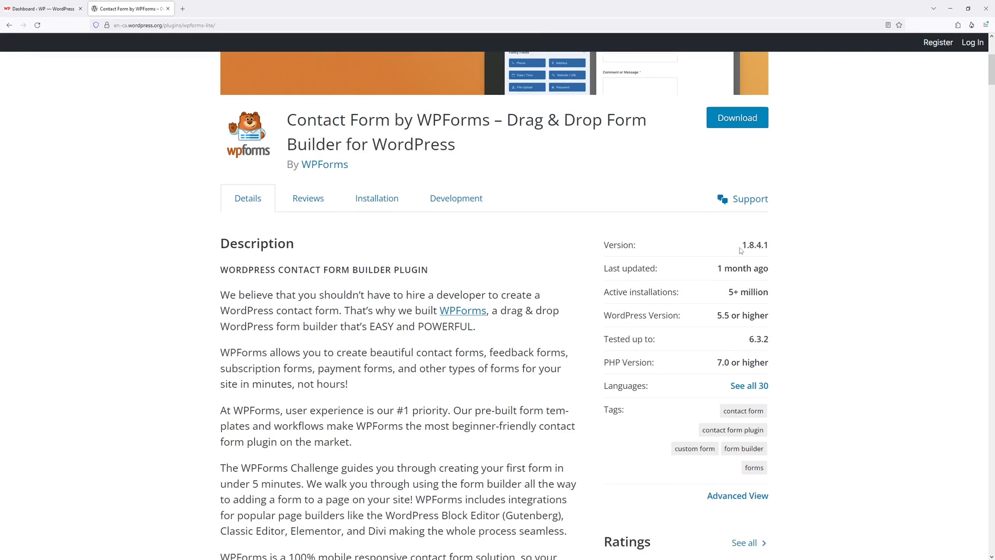
pyautogui.moveTo(764, 255)
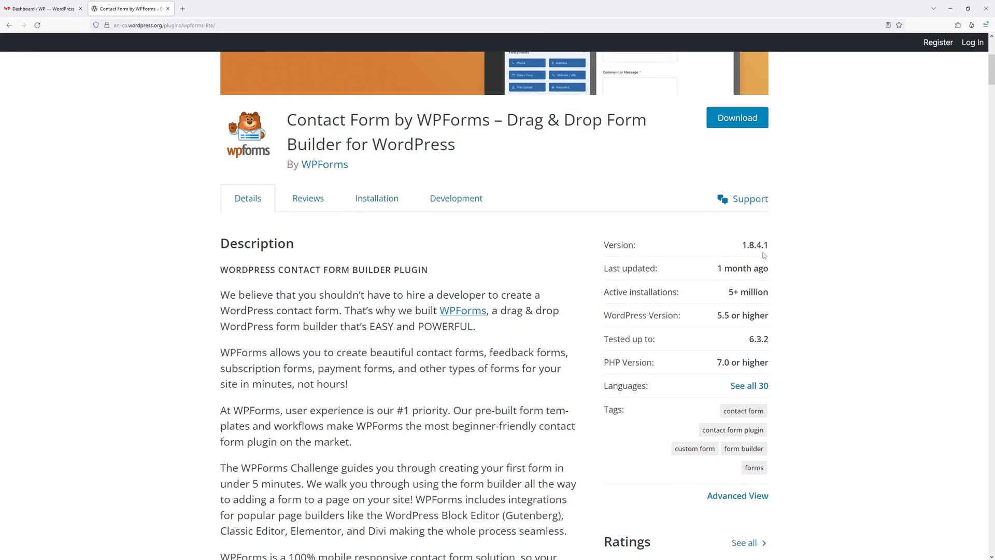
pyautogui.moveTo(777, 235)
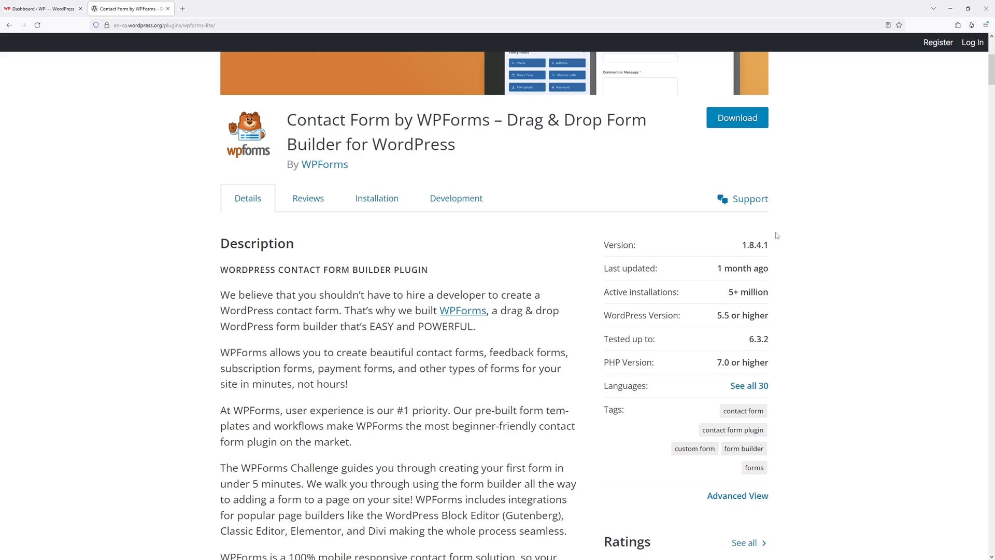
pyautogui.scroll(-3)
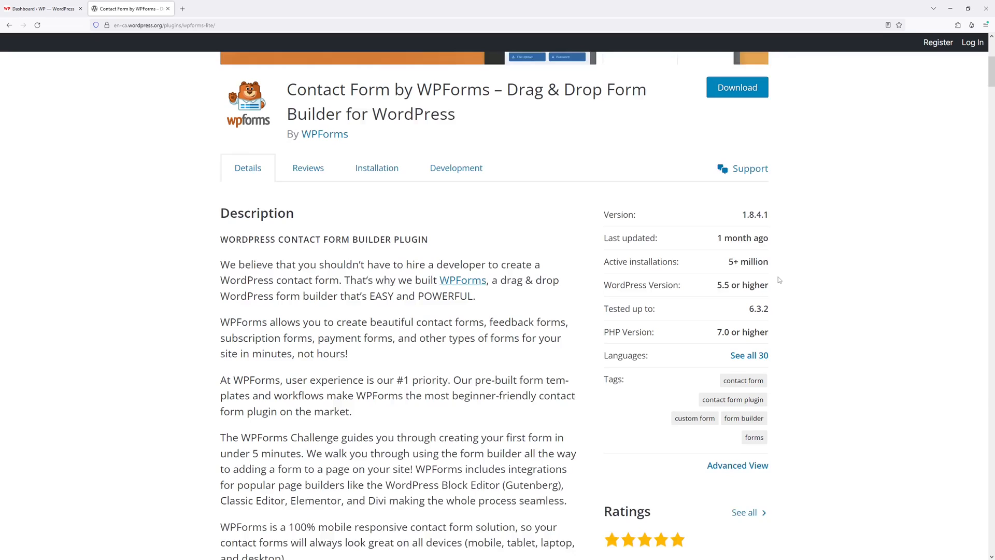
pyautogui.scroll(-3)
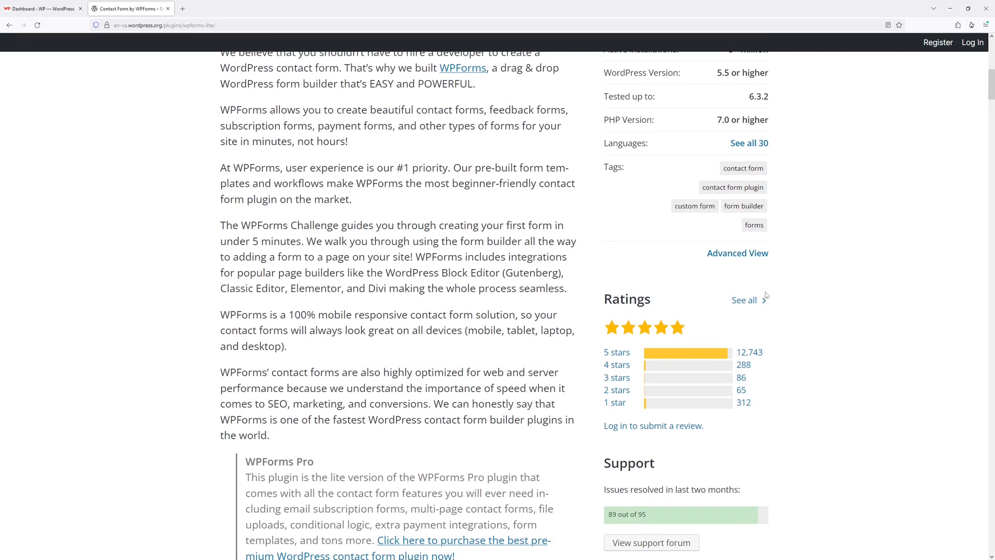
pyautogui.click(737, 253)
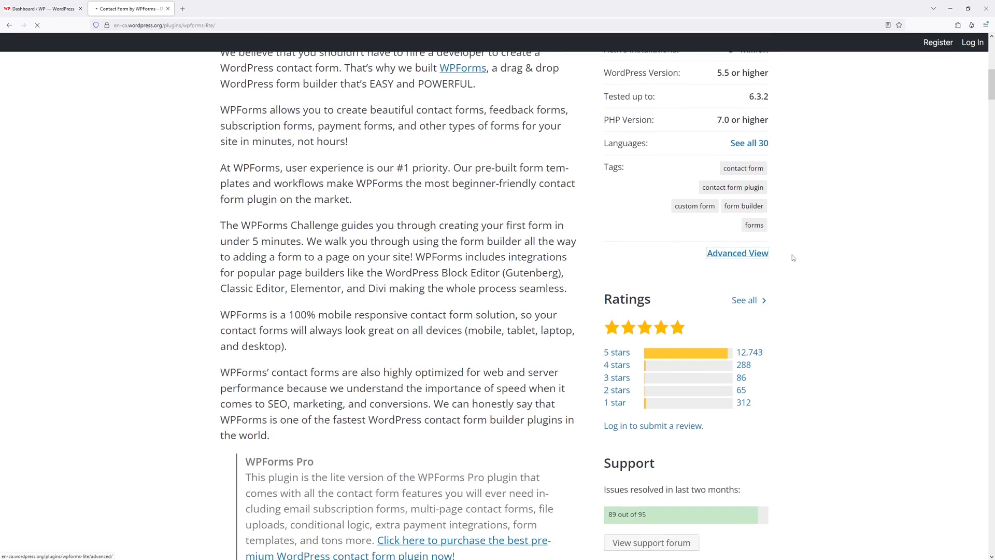
# Choose 1.8.3 under Previous Versions in Advanced Options and download it.
pyautogui.click(737, 253)
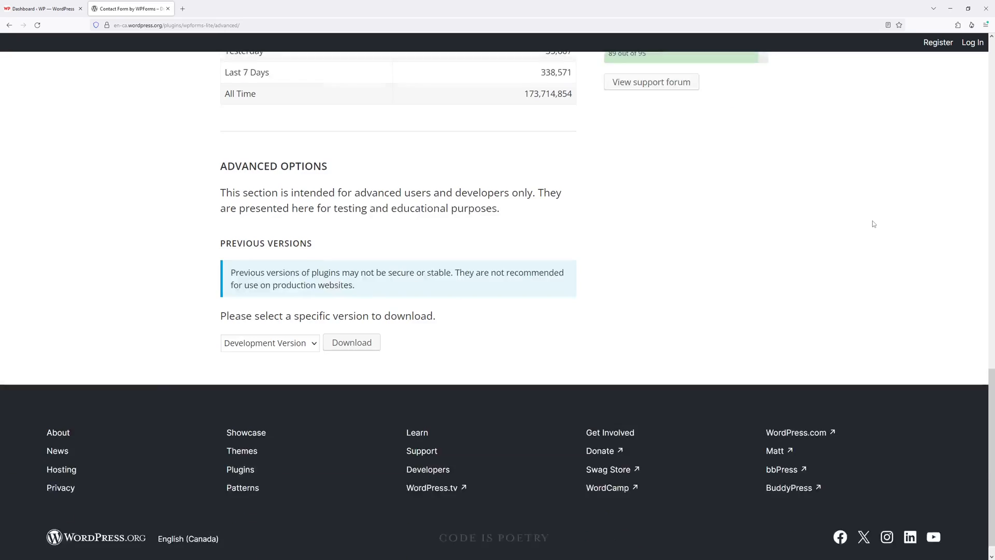
pyautogui.scroll(-3)
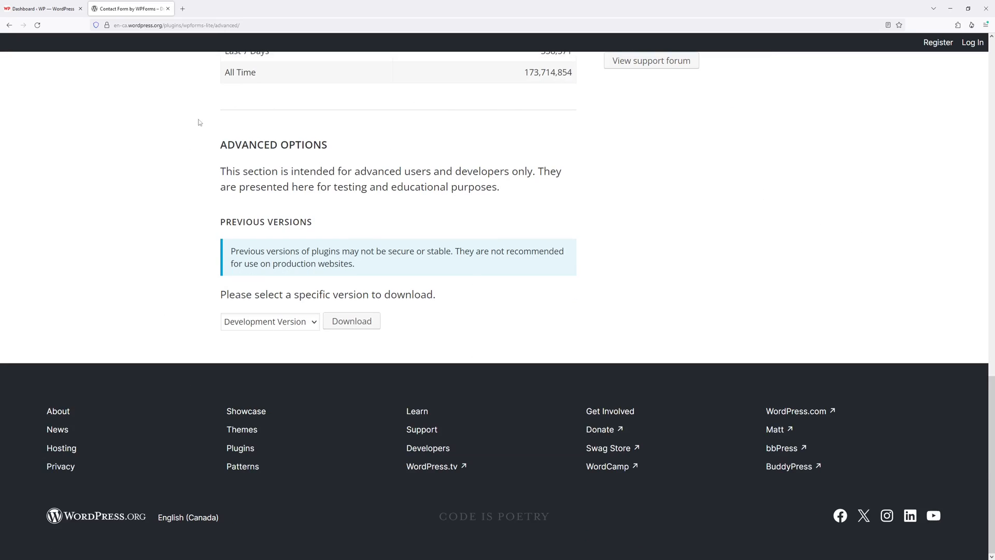
pyautogui.moveTo(281, 318)
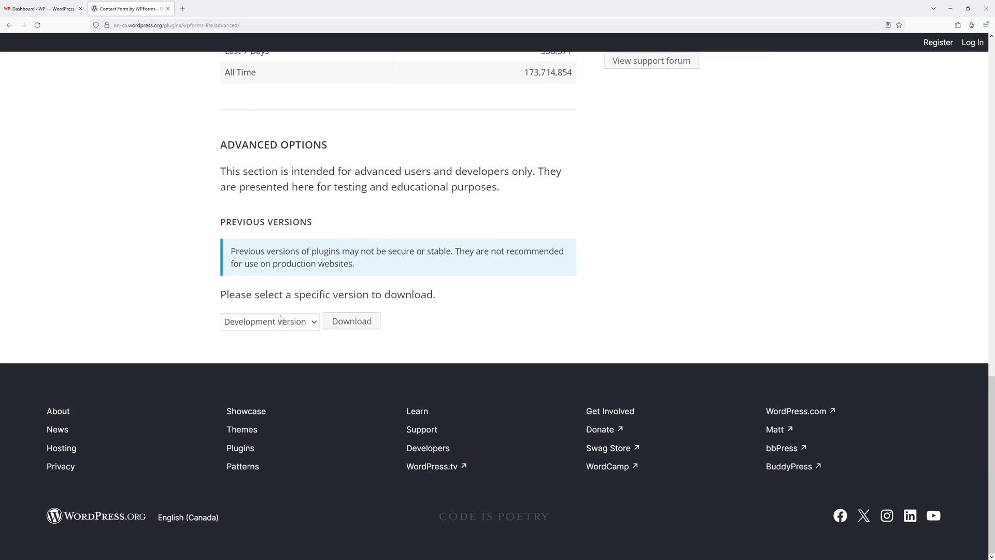
pyautogui.click(269, 321)
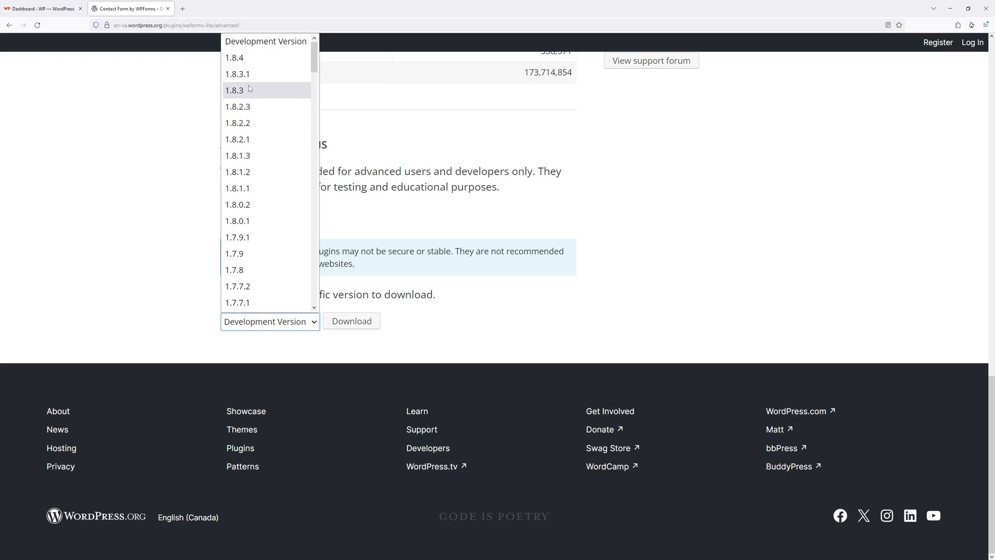
pyautogui.moveTo(249, 74)
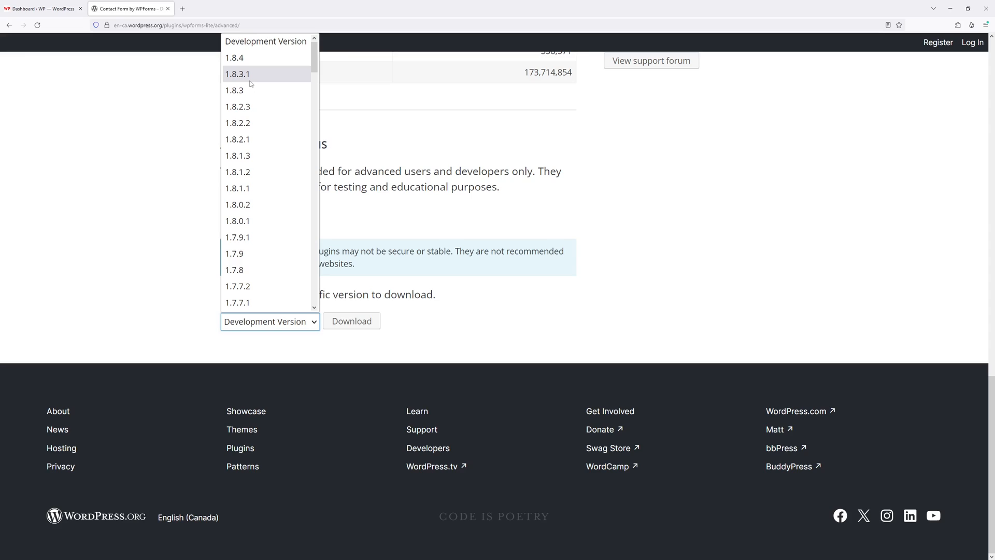
pyautogui.moveTo(243, 90)
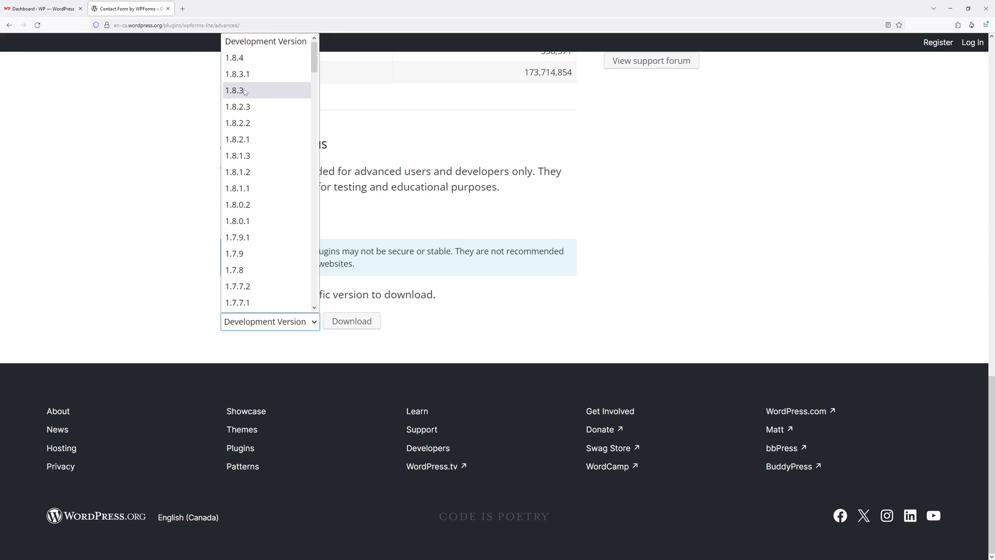
pyautogui.click(237, 89)
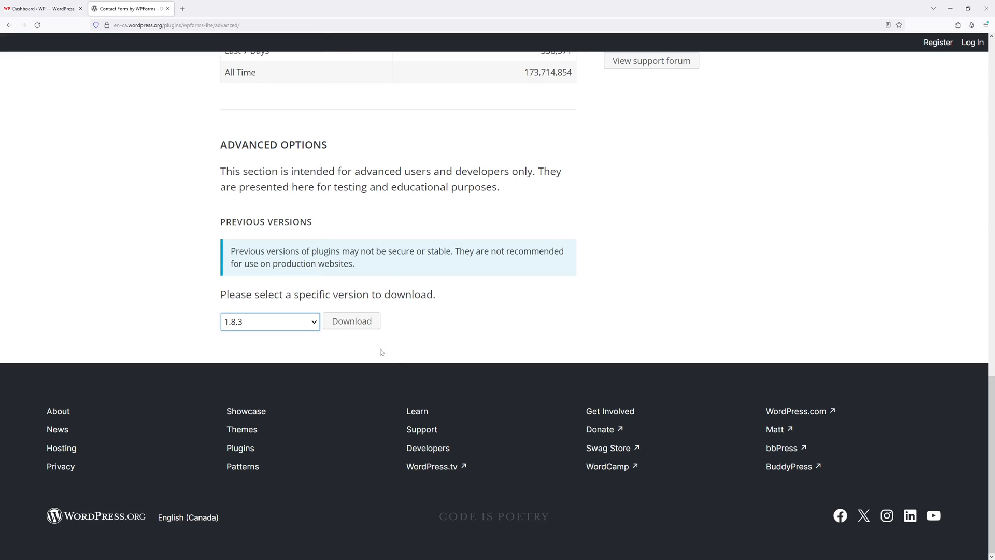
pyautogui.click(351, 320)
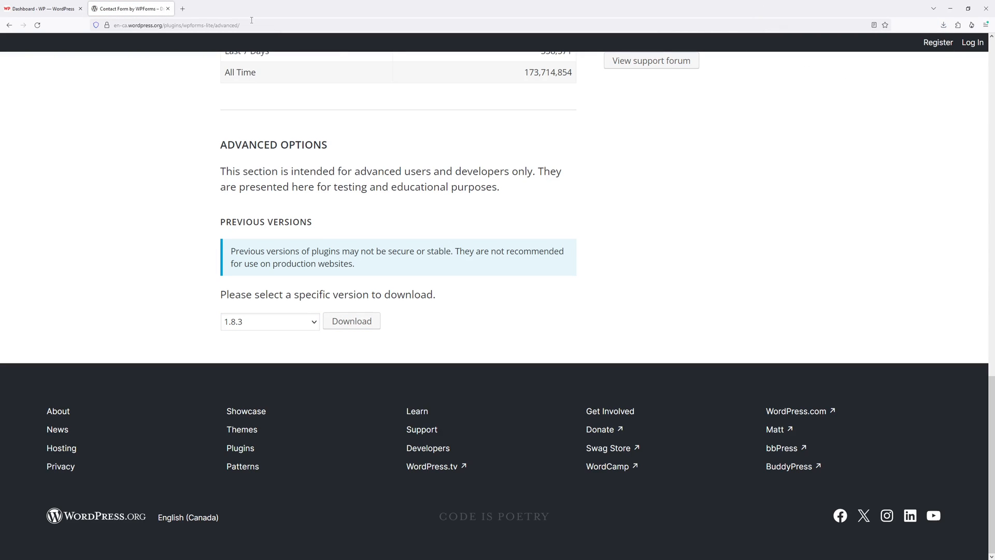
# Upload wpforms-lite.1.8.3.zip through Plugins > Add New Plugin and install it.
pyautogui.click(42, 9)
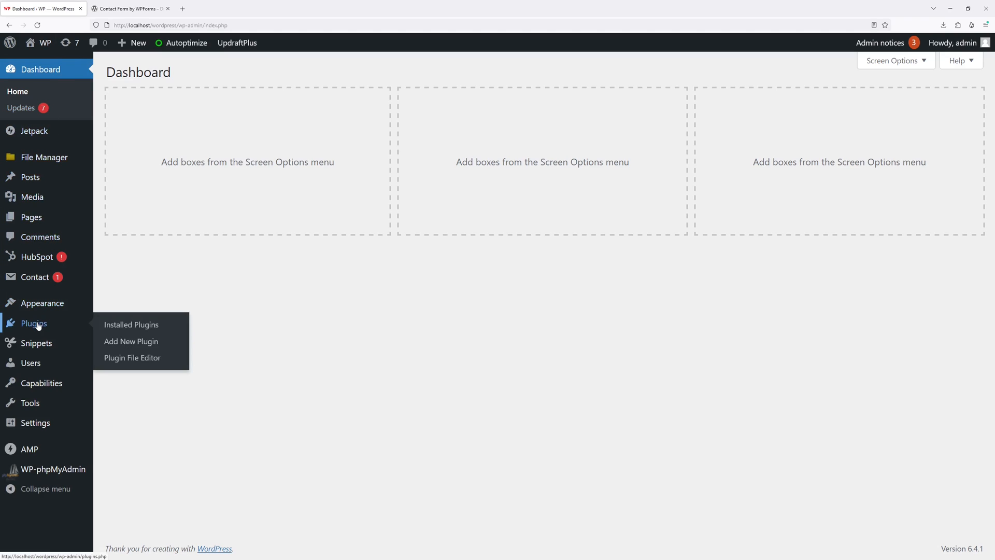
pyautogui.moveTo(131, 341)
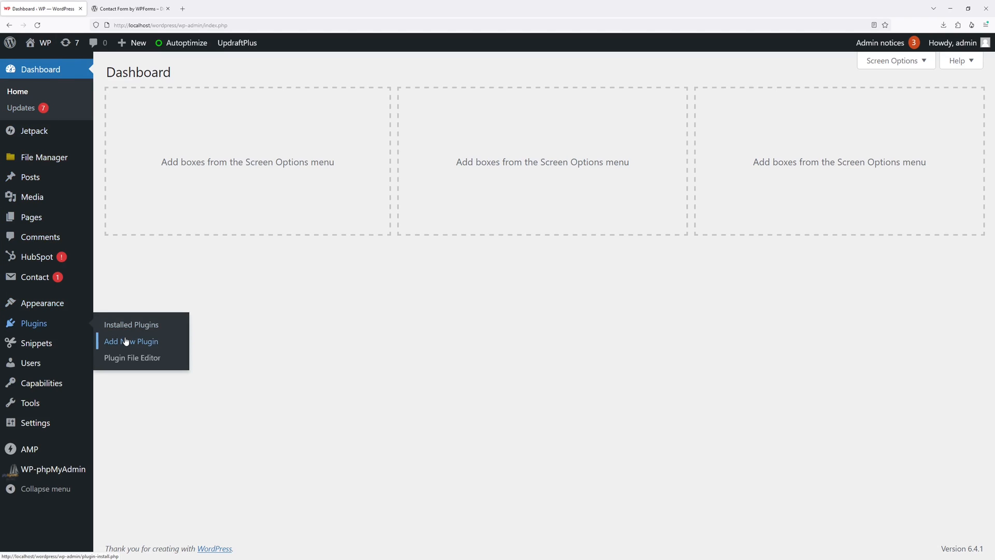
pyautogui.click(130, 341)
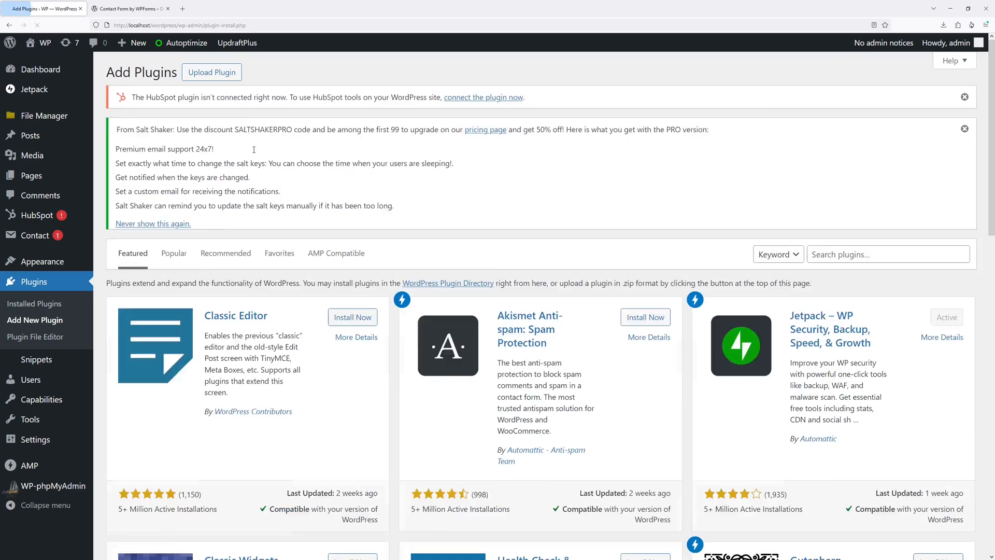
pyautogui.click(212, 72)
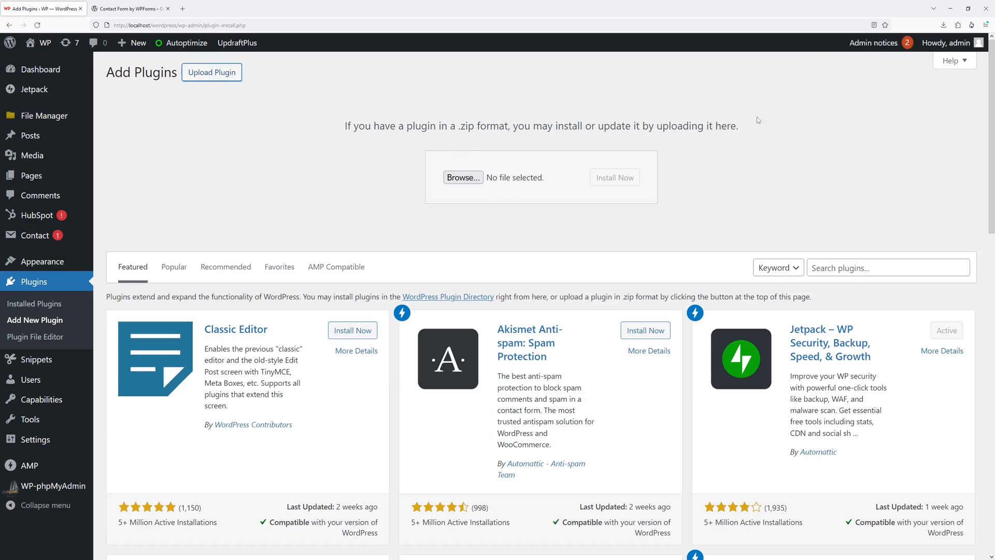
pyautogui.click(944, 25)
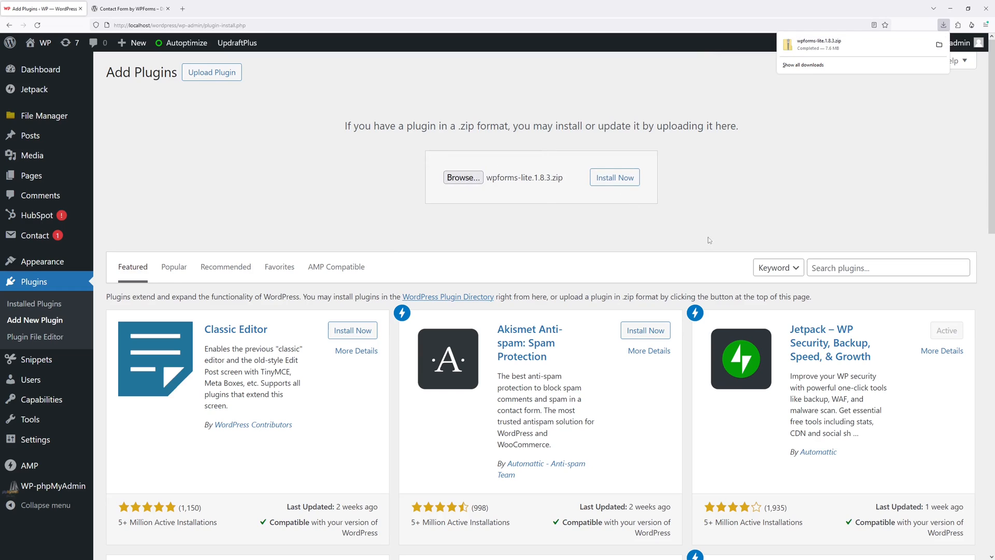
pyautogui.click(613, 178)
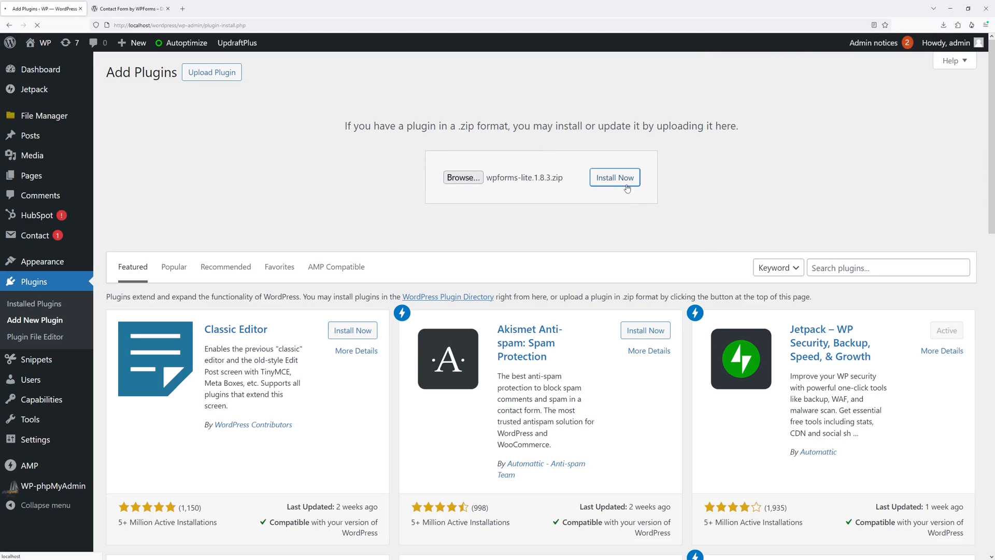
# Activate WPForms Lite 1.8.3 once installation succeeds.
pyautogui.click(614, 178)
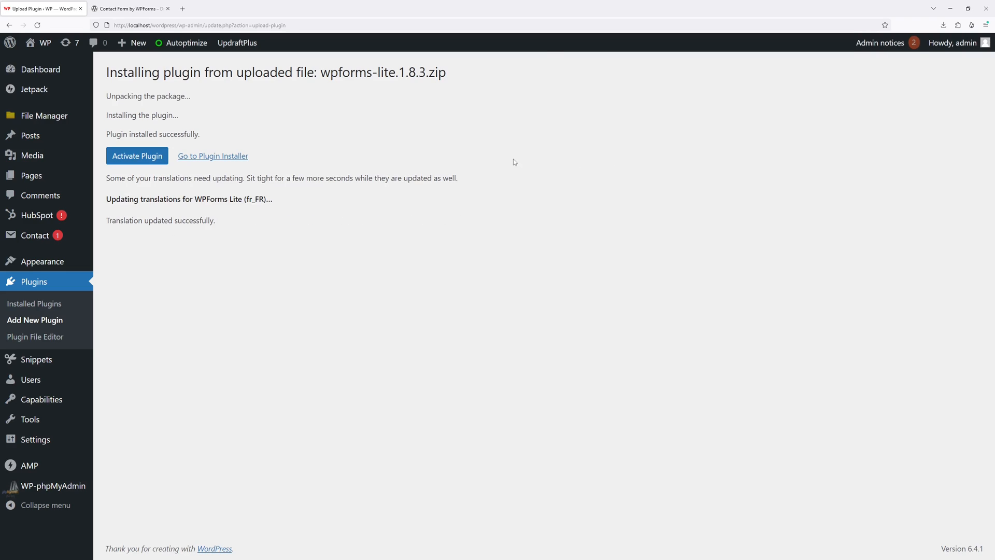
pyautogui.moveTo(343, 149)
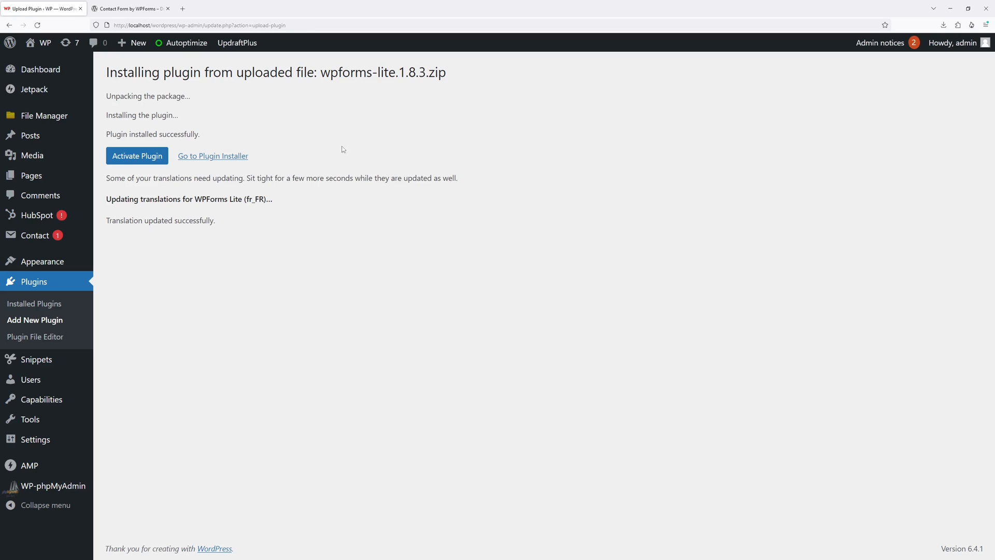
pyautogui.click(136, 155)
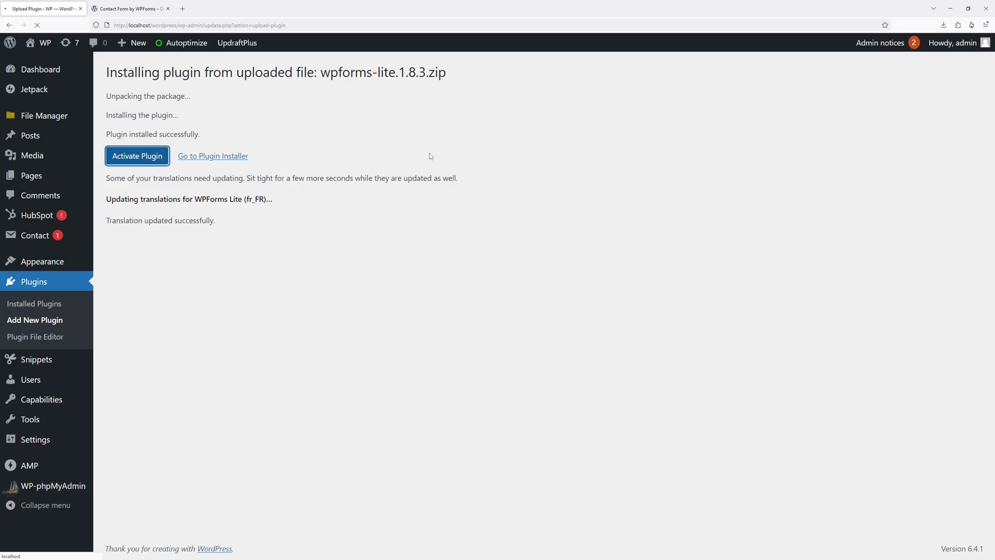
pyautogui.click(136, 156)
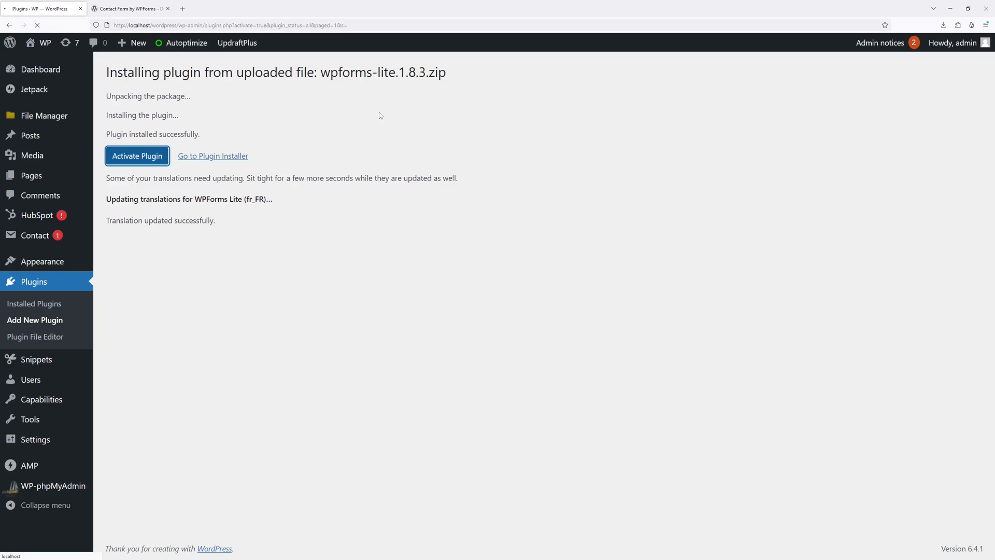
# Confirm WPForms Lite 1.8.3 is listed as active on the Installed Plugins page.
pyautogui.click(136, 156)
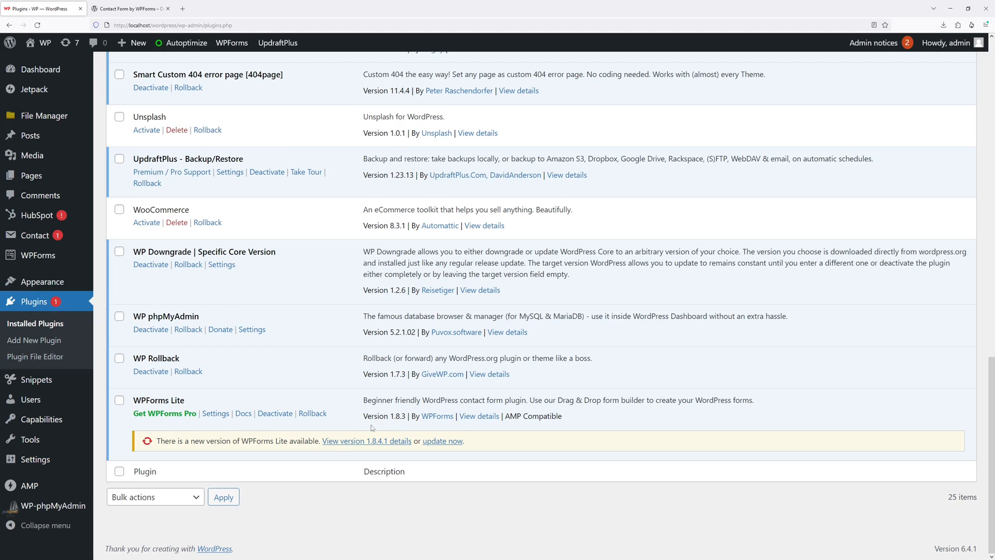
pyautogui.moveTo(367, 441)
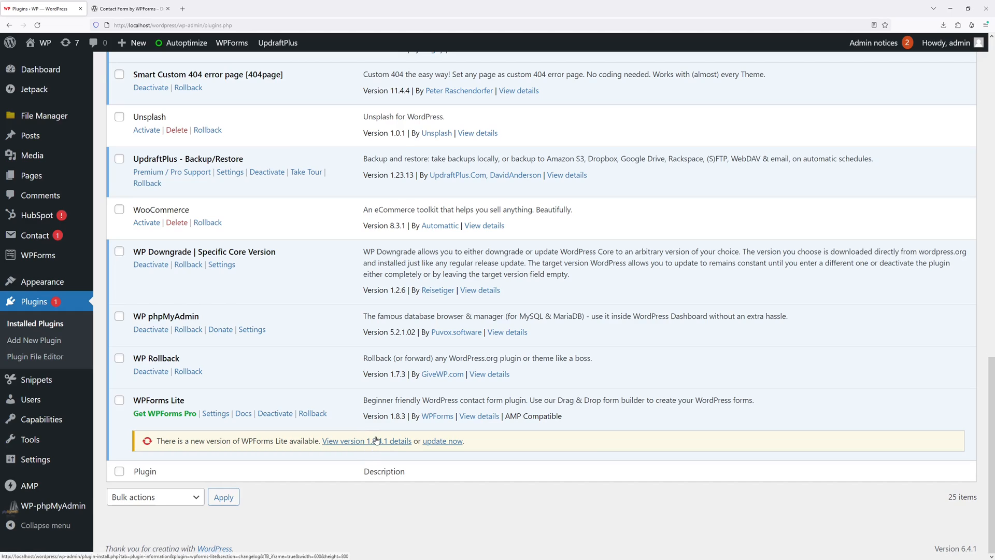
pyautogui.moveTo(437, 472)
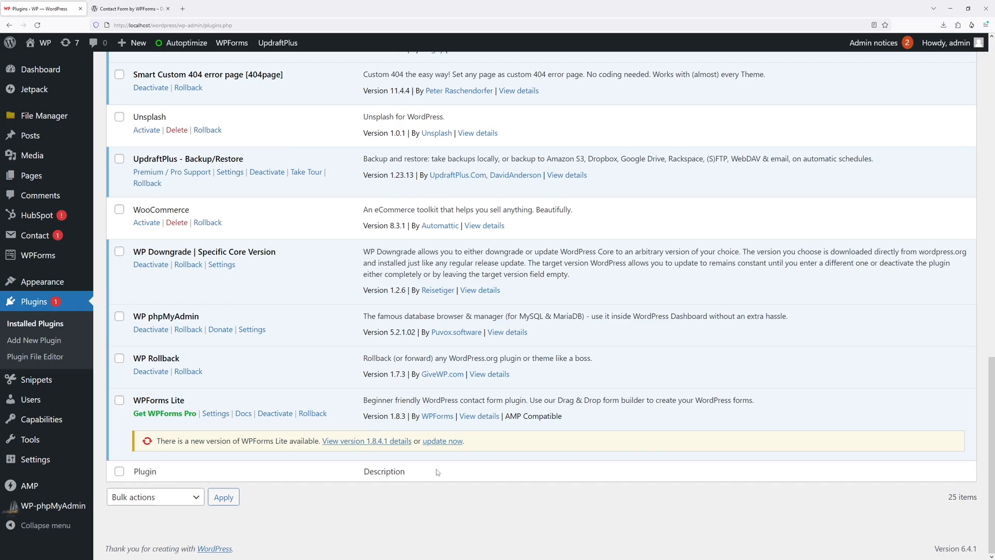